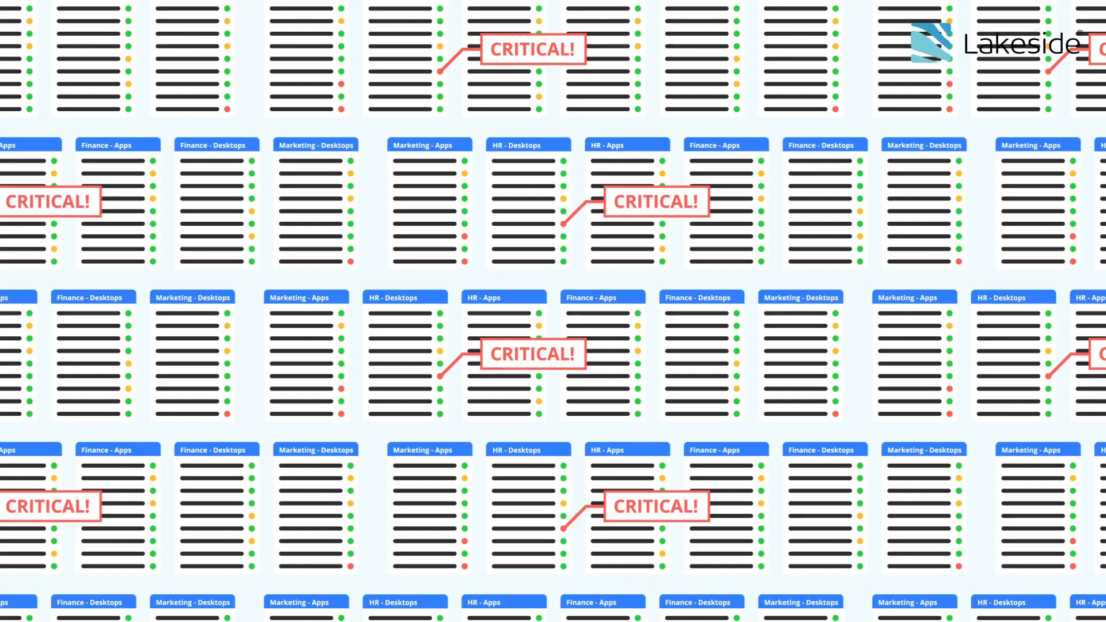
scroll("down", 3)
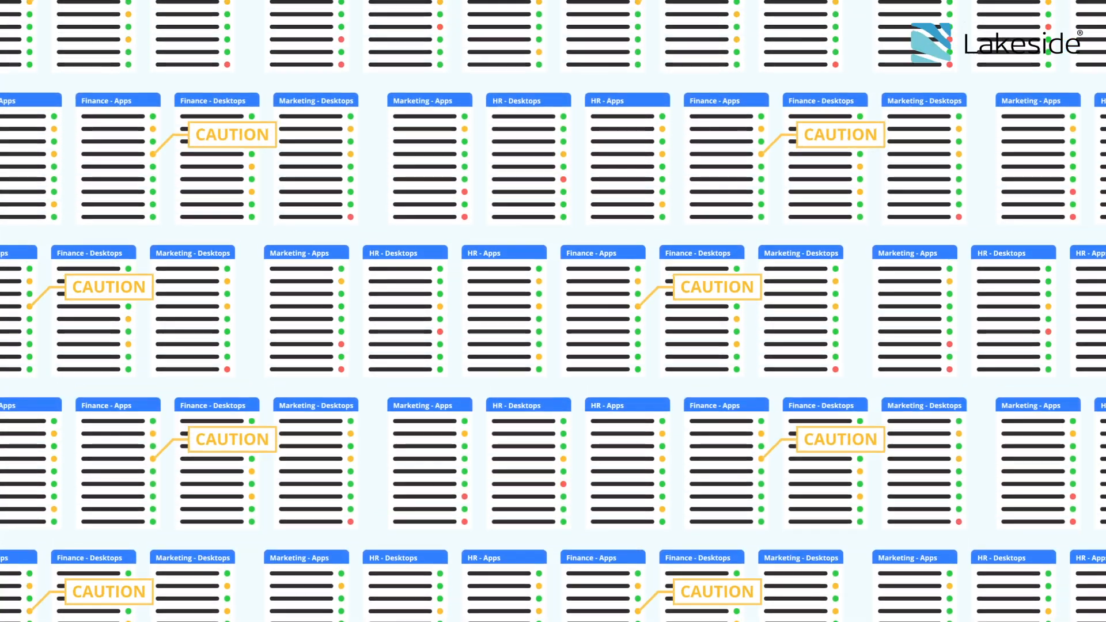
scroll("down", 3)
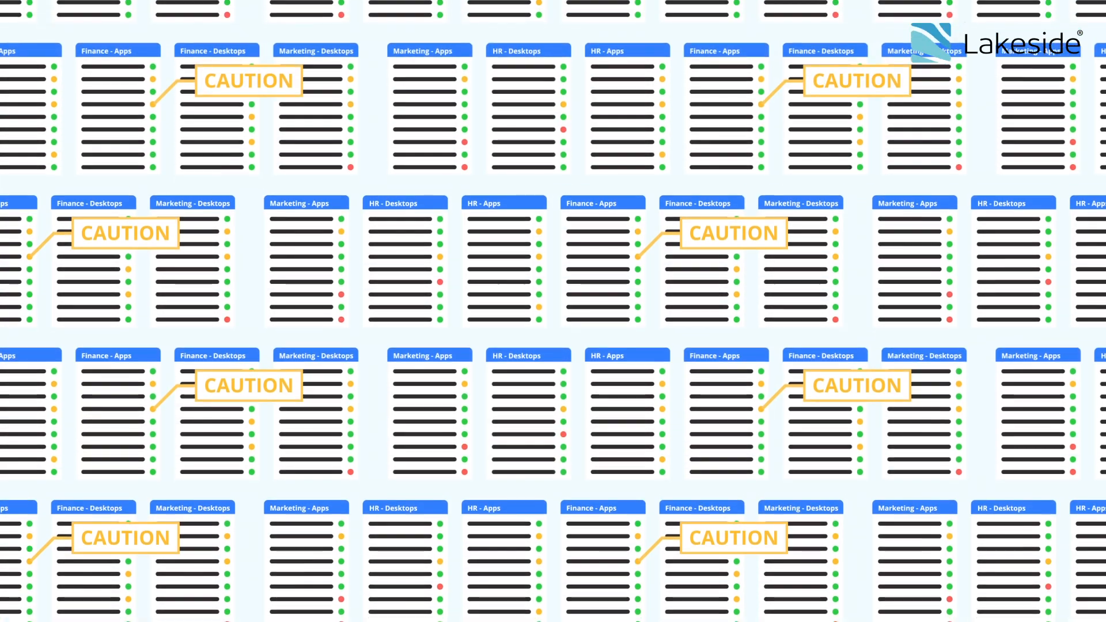
scroll("down", 3)
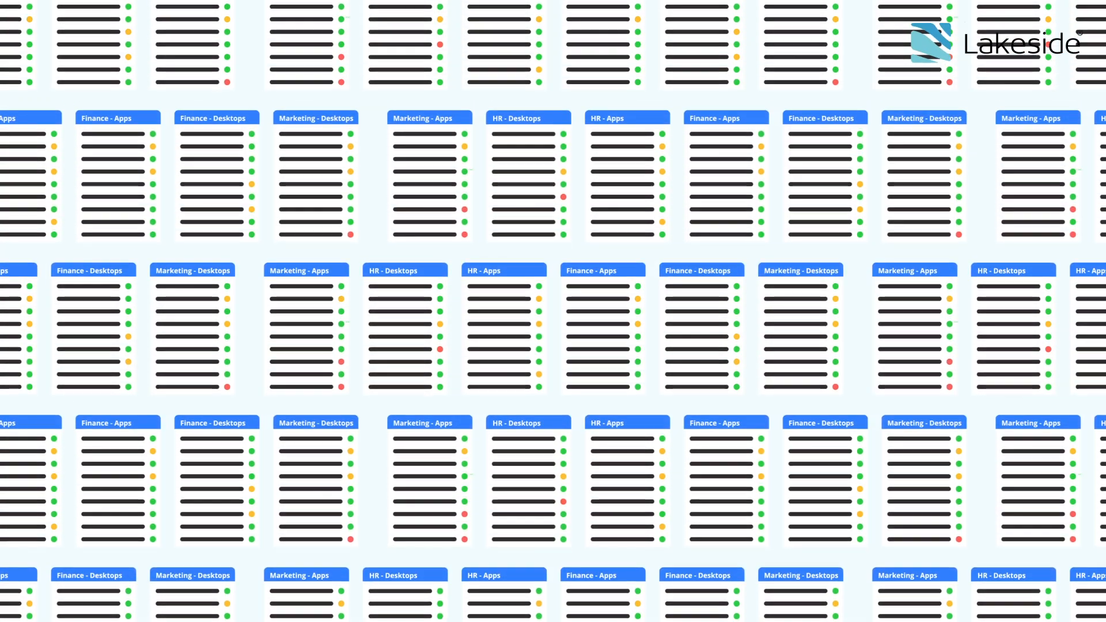
scroll("down", 3)
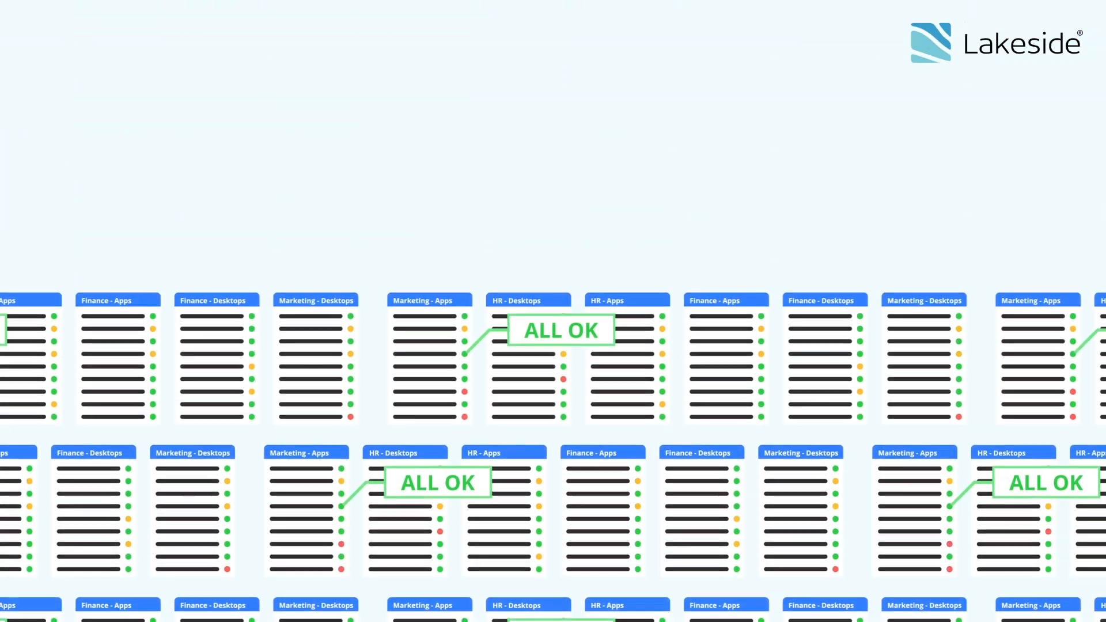